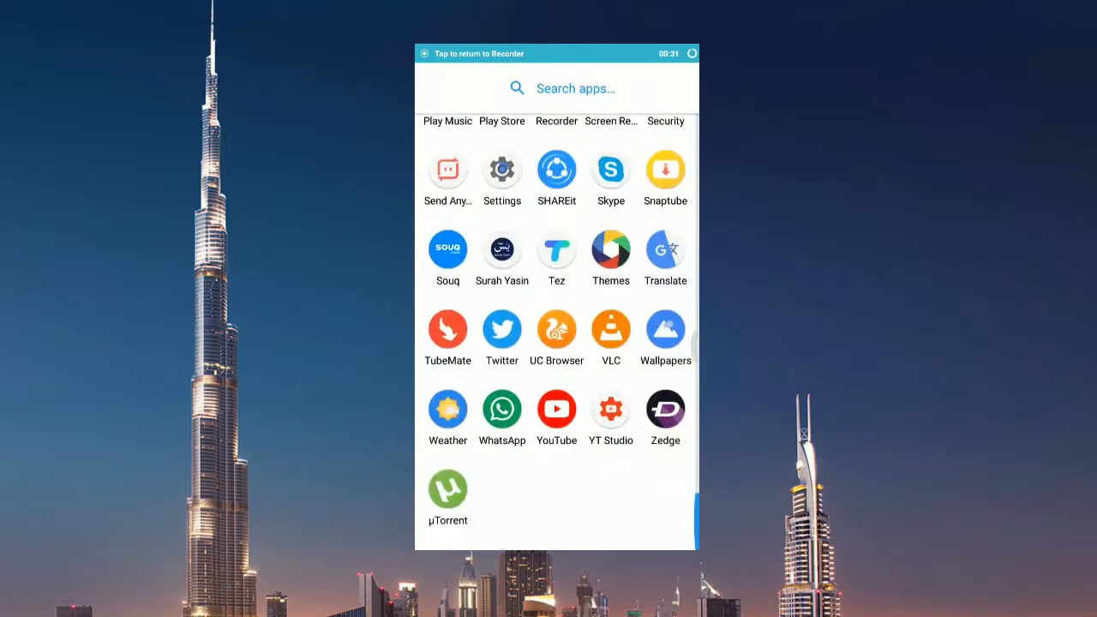
# Launch WhatsApp and play a contact's video status from Recent updates
pyautogui.click(502, 408)
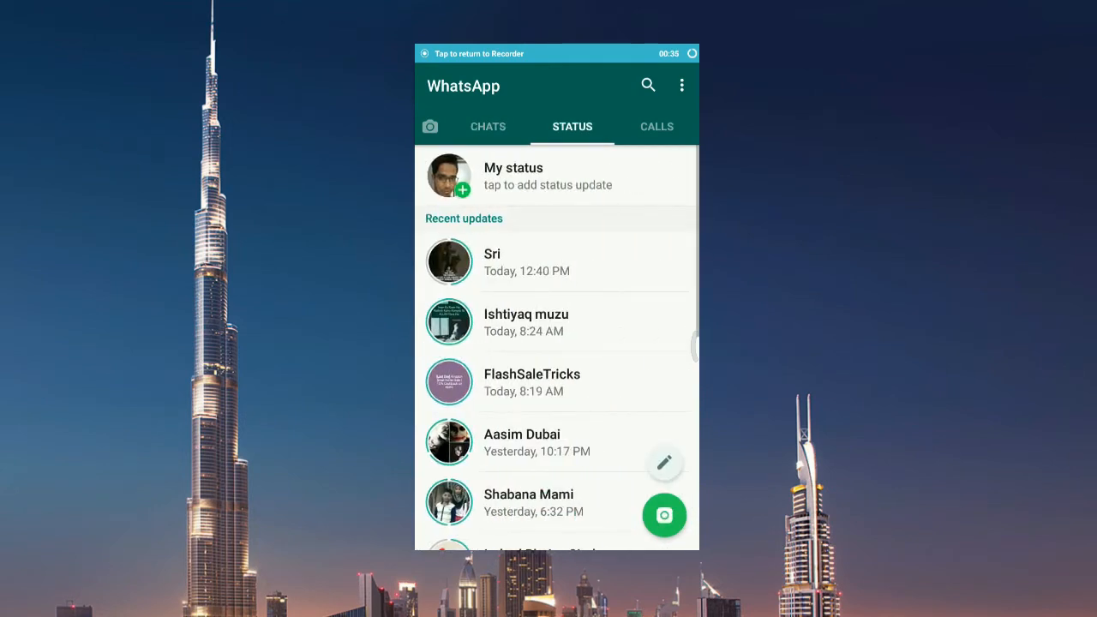
pyautogui.scroll(-3)
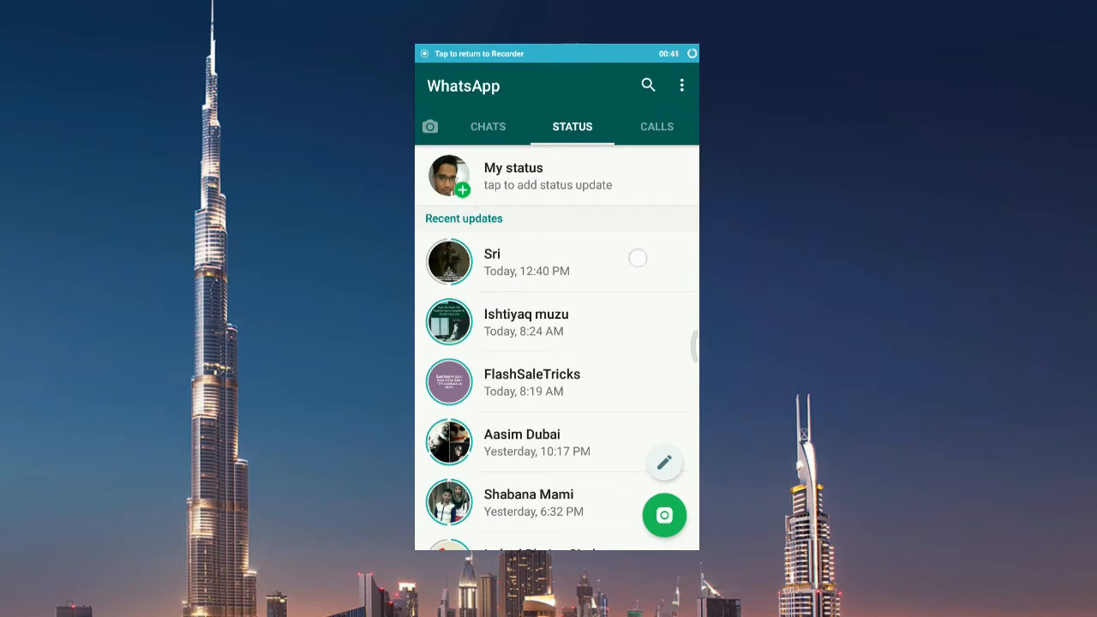
pyautogui.click(449, 261)
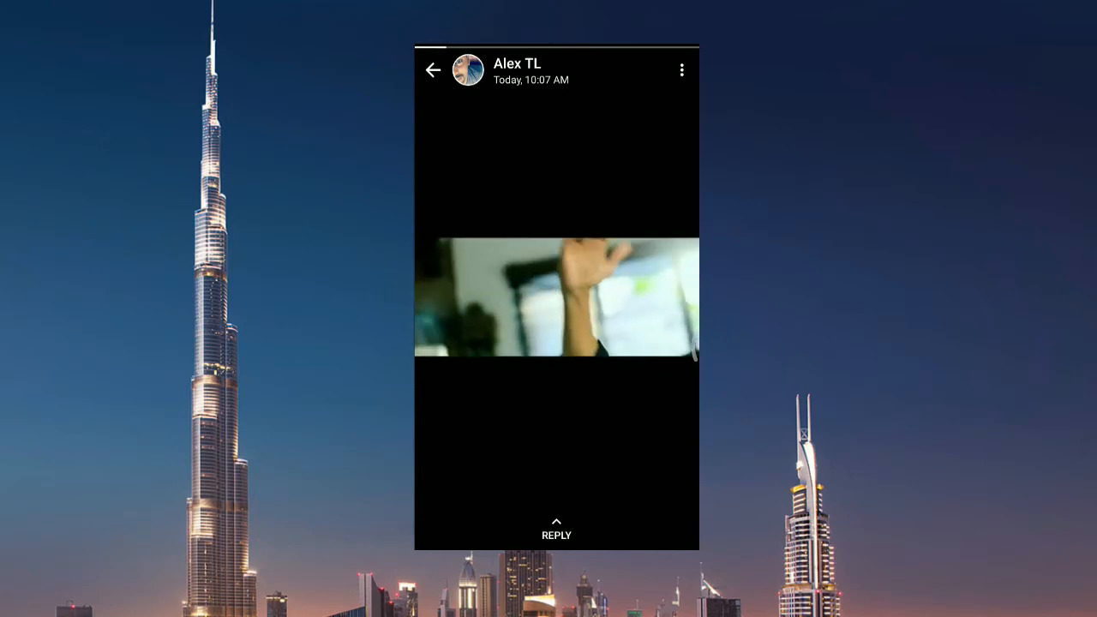
# Leave the status viewer and launch ES File Explorer from the app drawer
pyautogui.click(433, 69)
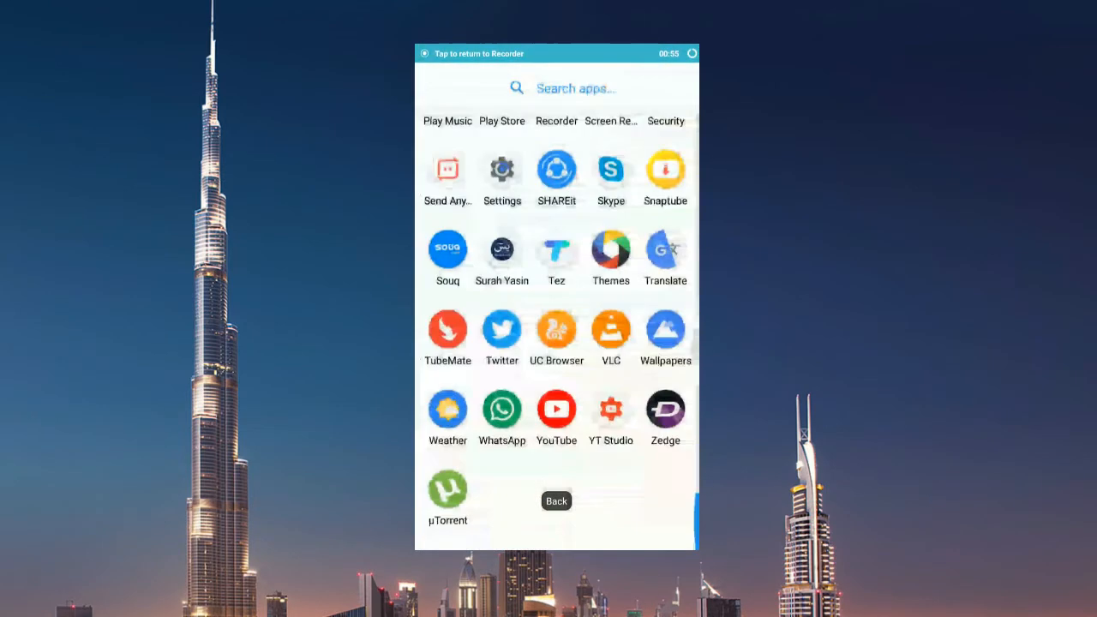
pyautogui.scroll(-3)
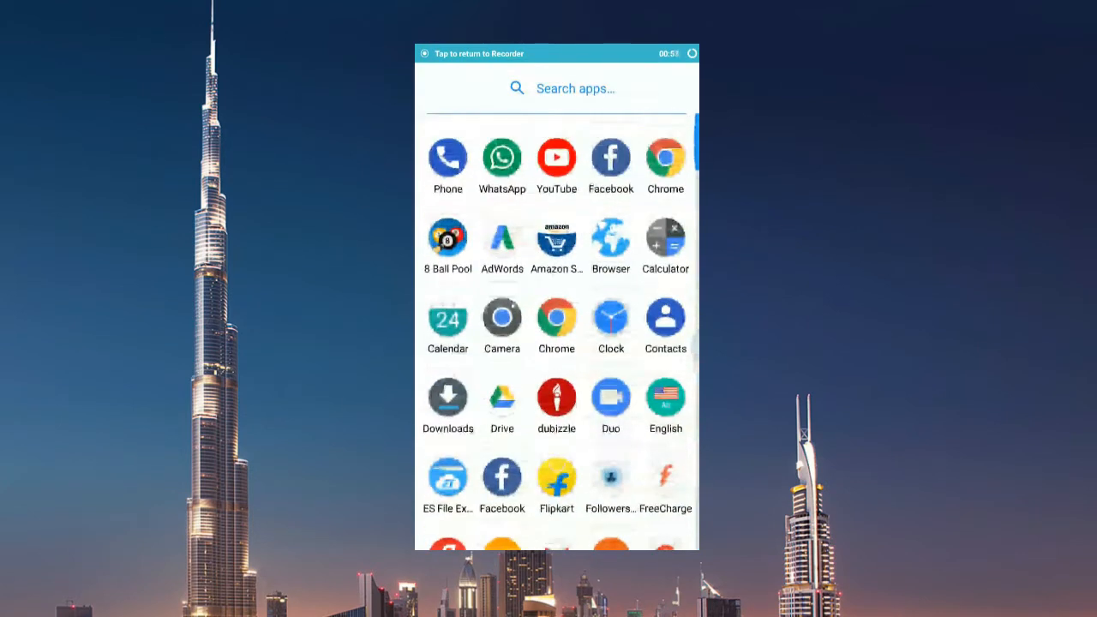
pyautogui.scroll(-3)
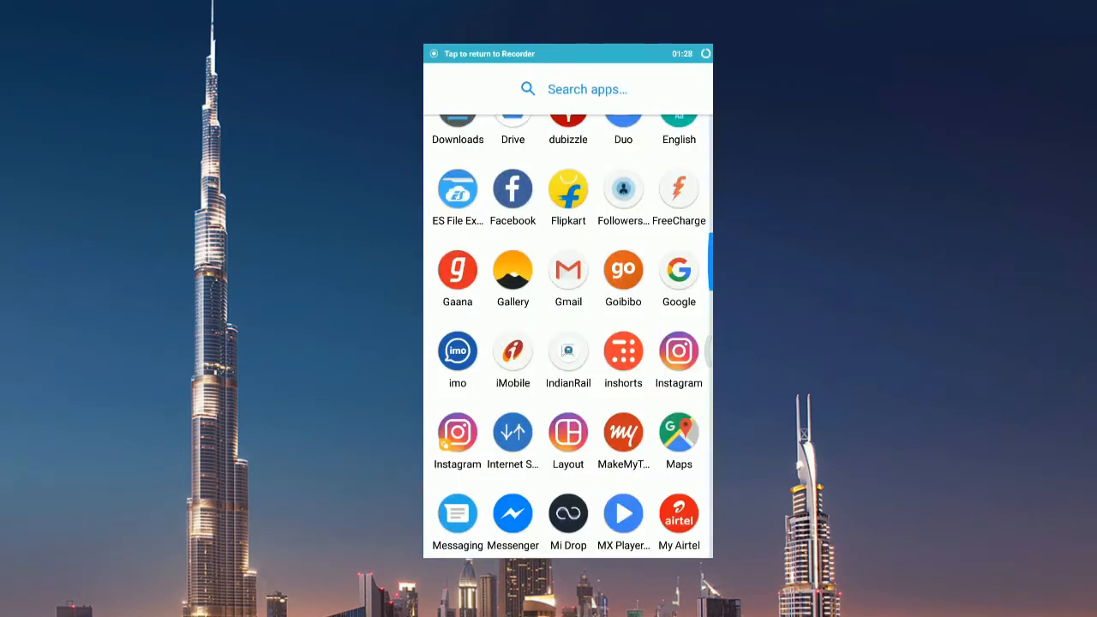
pyautogui.click(457, 189)
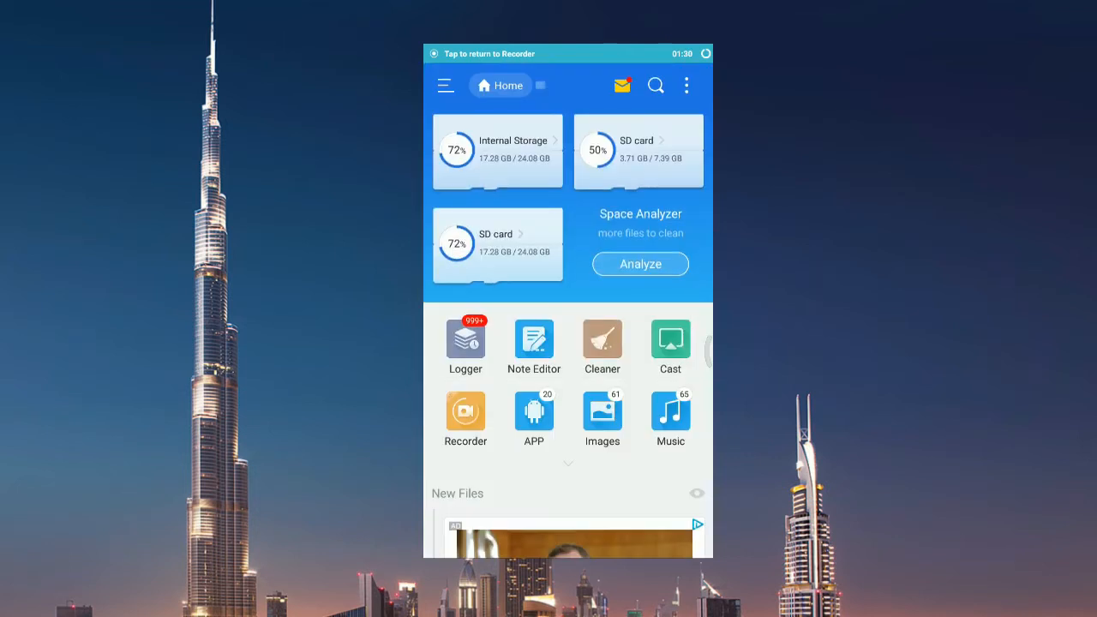
# Browse Internal Storage into WhatsApp > Media and bring up the side menu
pyautogui.click(497, 141)
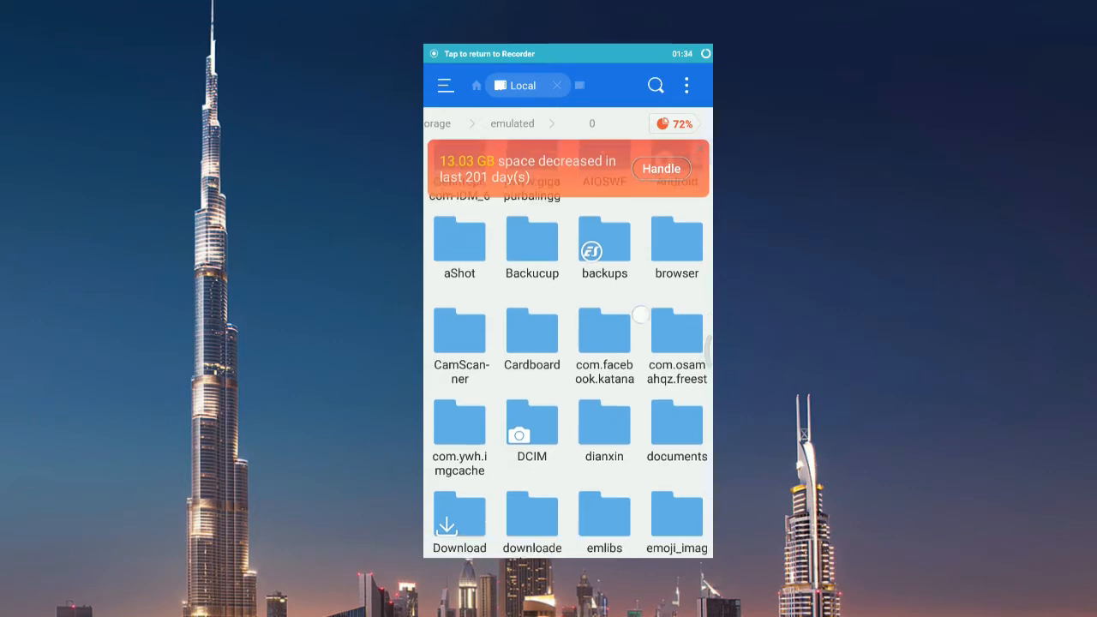
pyautogui.scroll(-3)
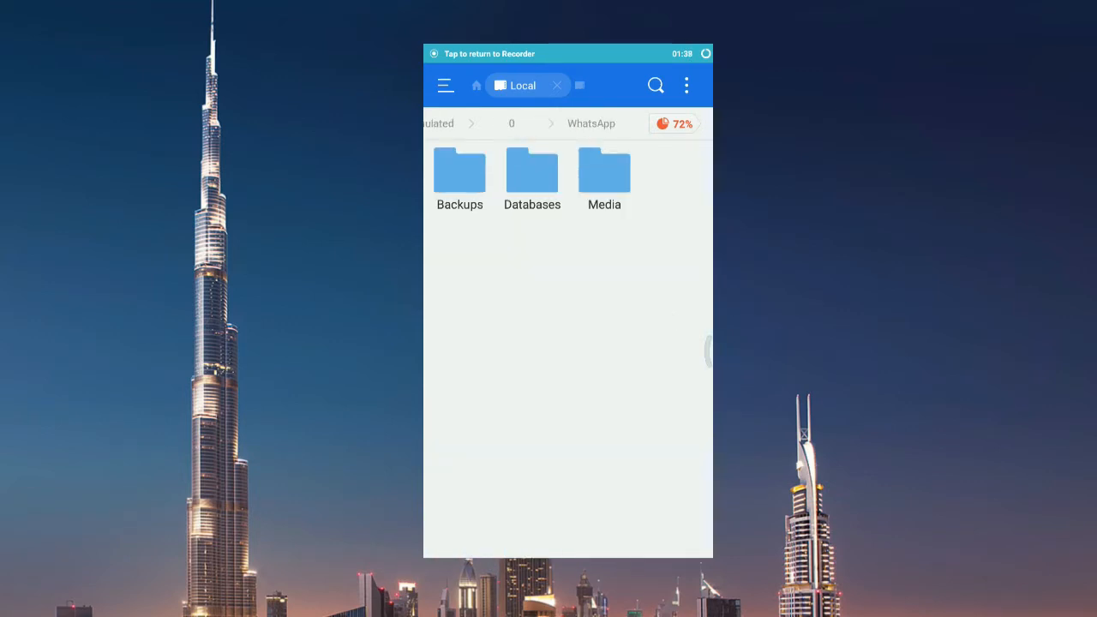
pyautogui.click(604, 172)
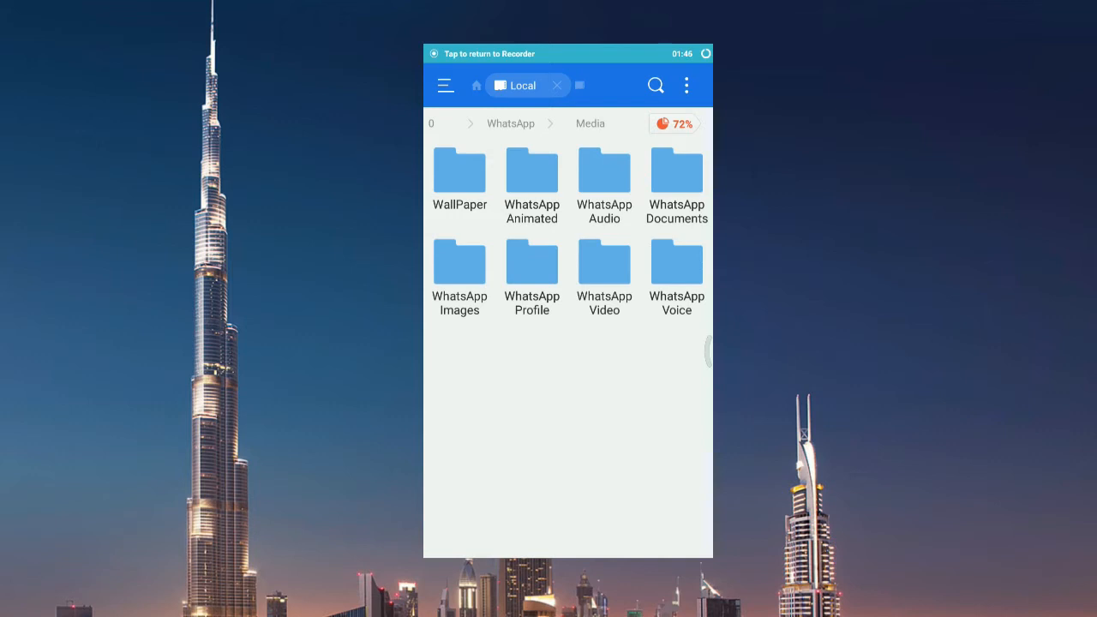
pyautogui.click(445, 85)
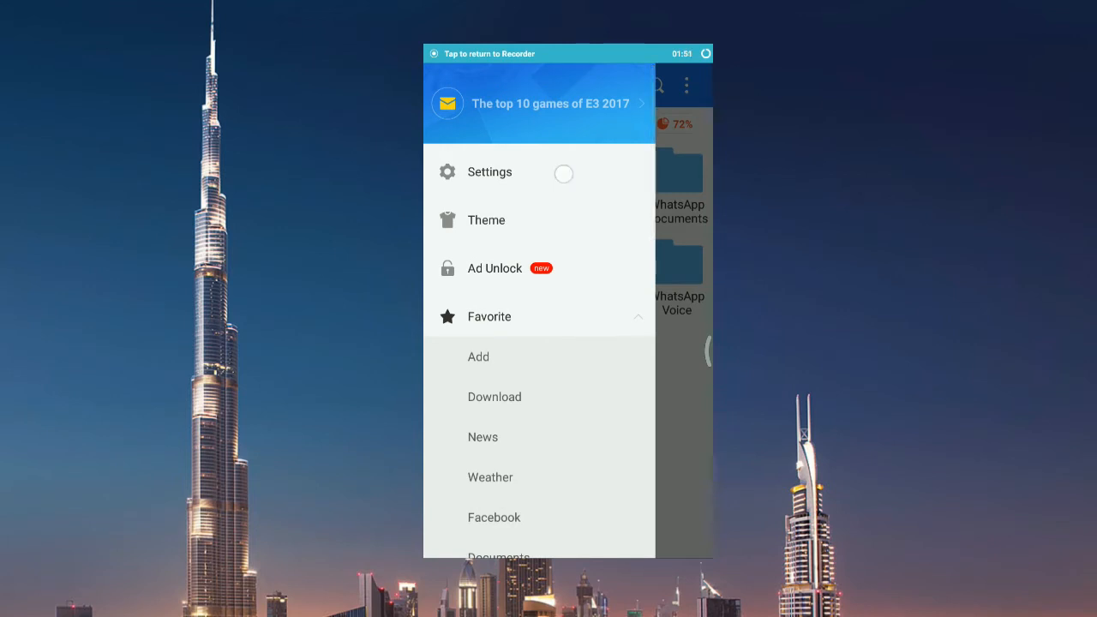
# Turn on Show hidden files in ES File Explorer's Display settings
pyautogui.click(490, 172)
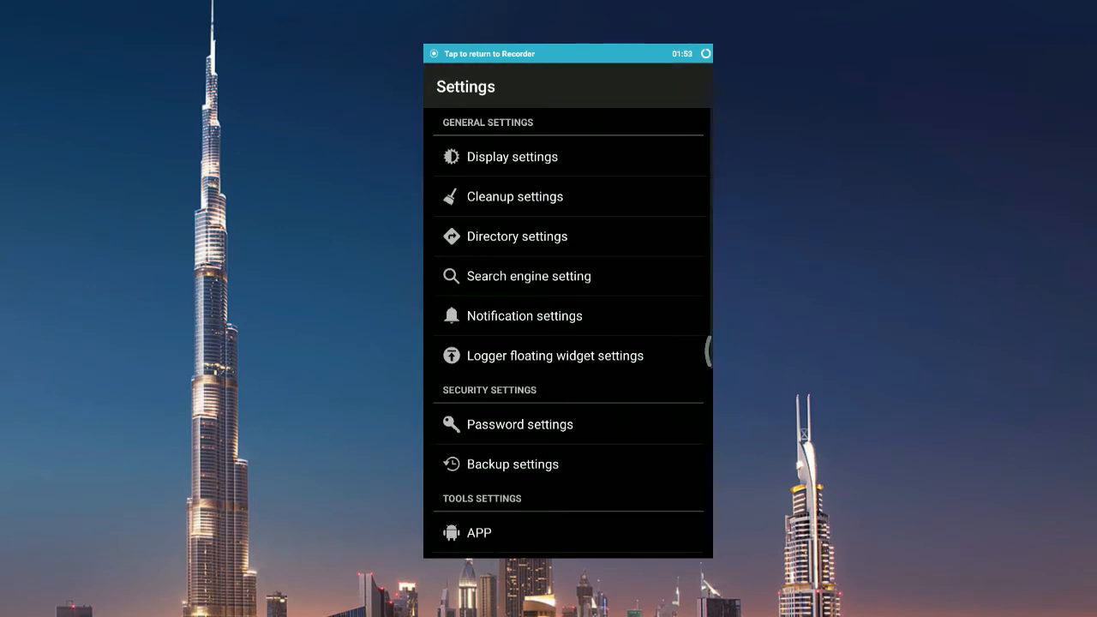
pyautogui.click(512, 157)
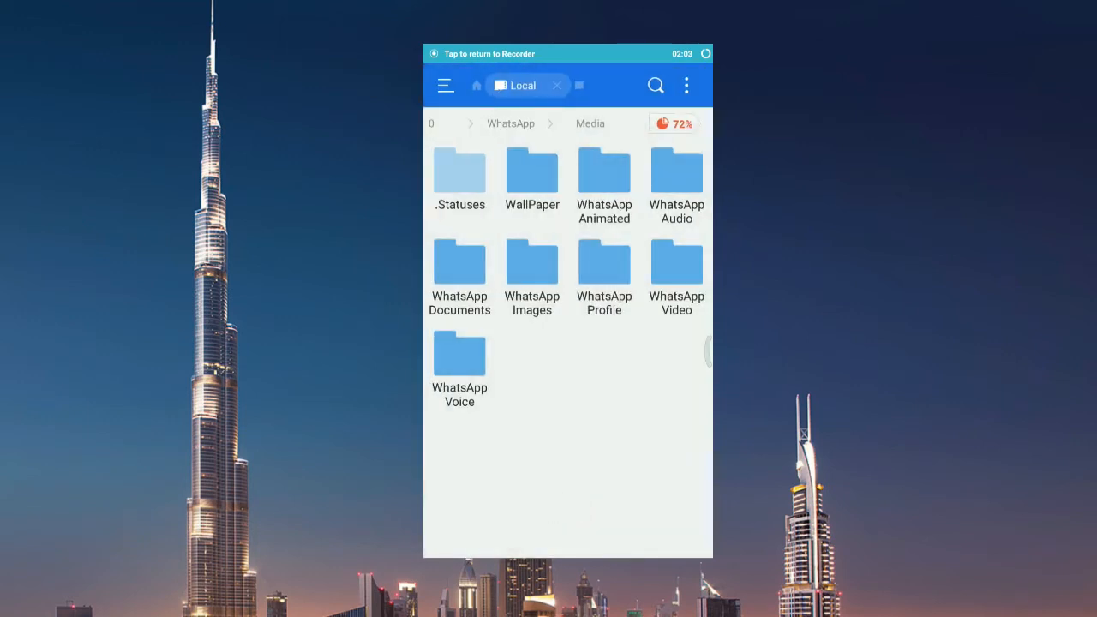
# Open .Statuses, view a status photo in a chosen app, then open a status video
pyautogui.click(459, 171)
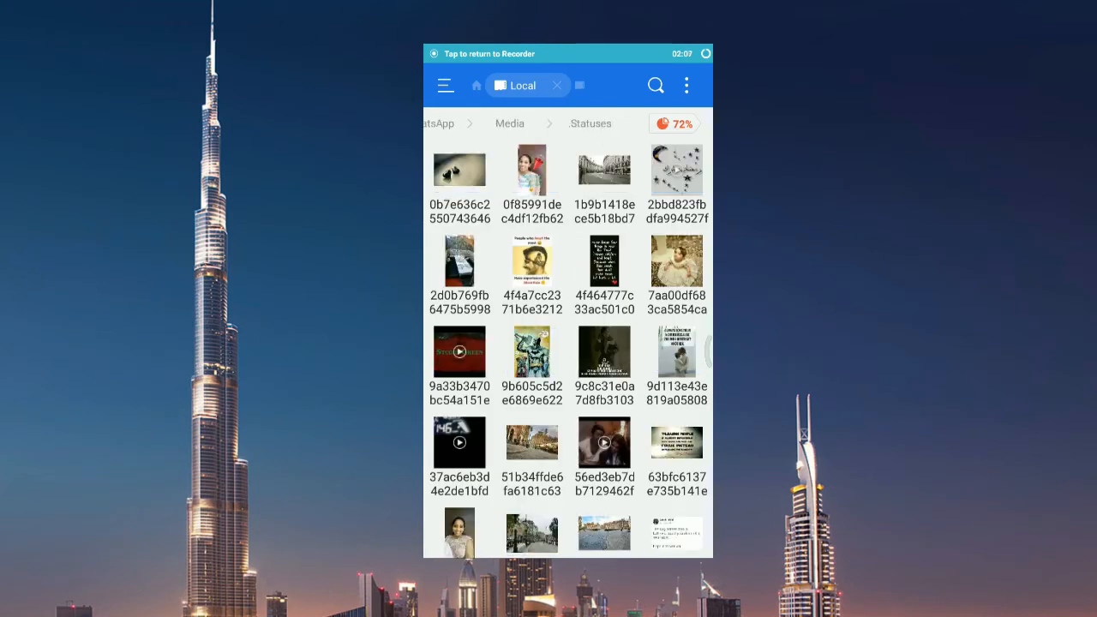
pyautogui.scroll(-3)
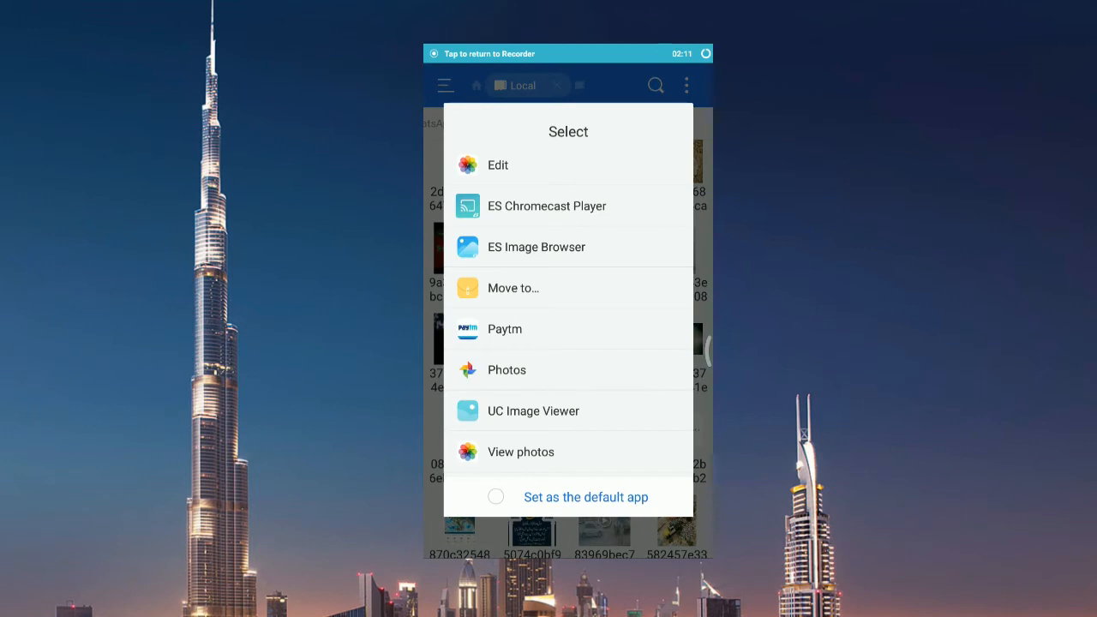
pyautogui.click(498, 164)
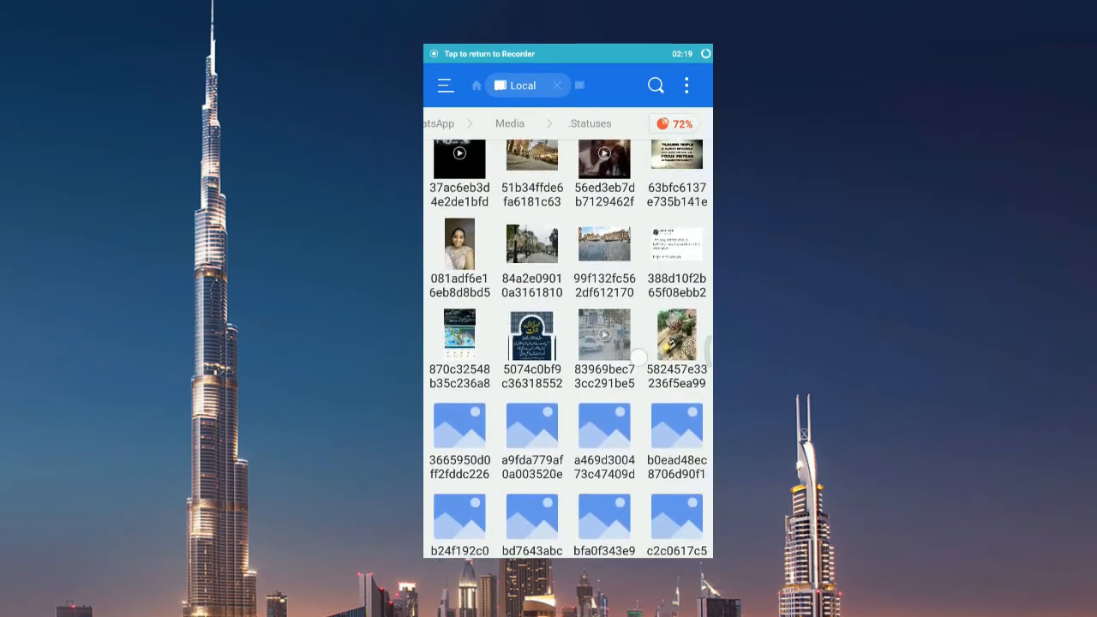
pyautogui.scroll(3)
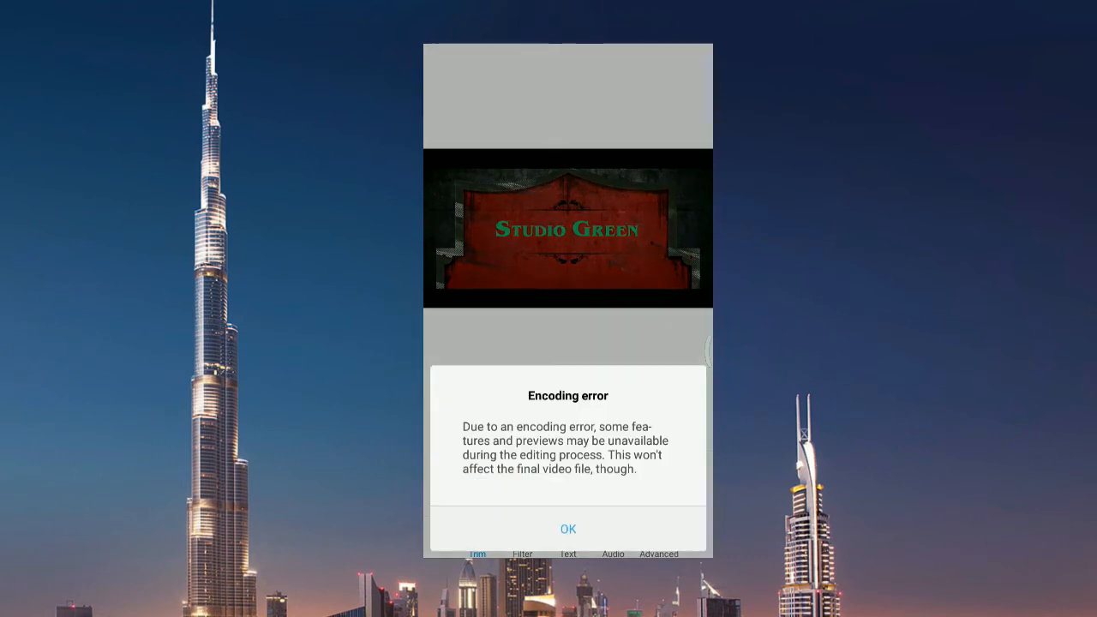
# Dismiss the Encoding error dialog, then play and pause the status video
pyautogui.click(567, 528)
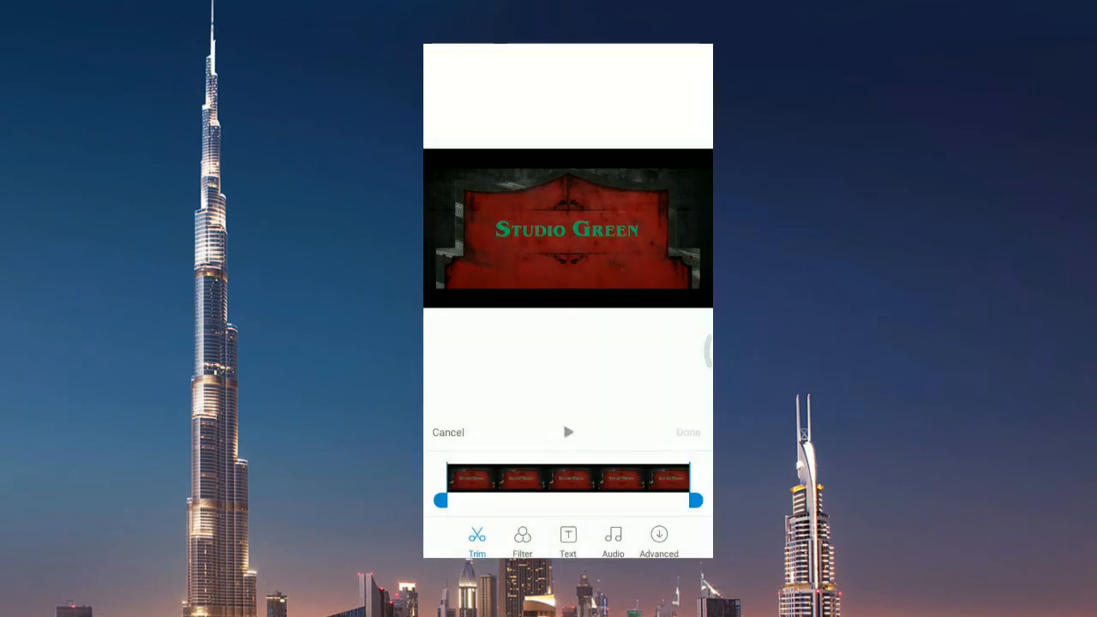
pyautogui.click(567, 432)
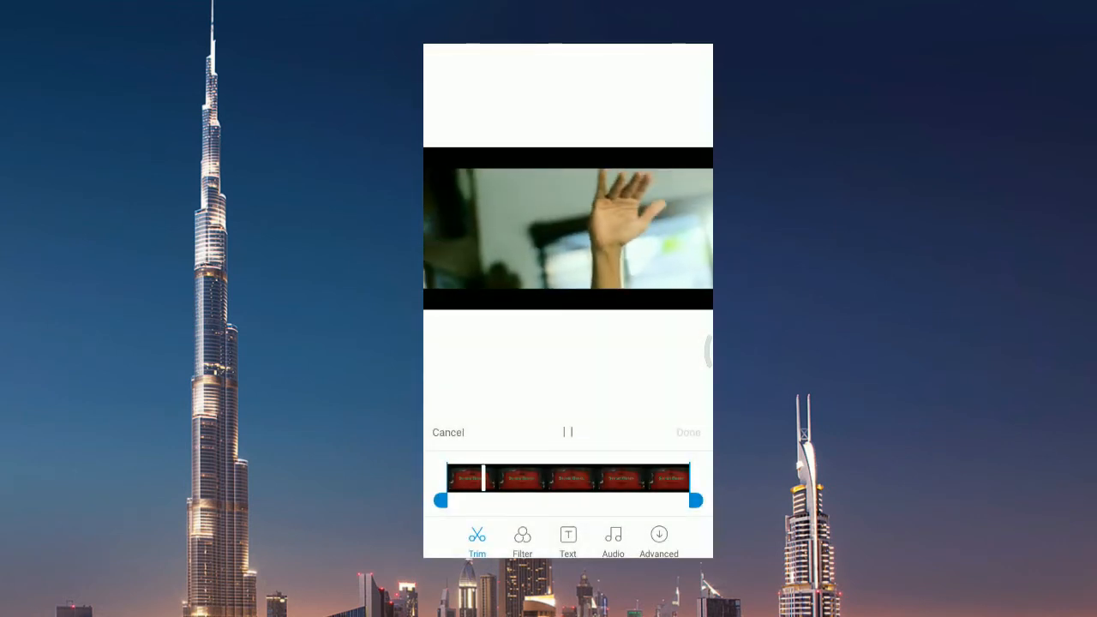
pyautogui.click(568, 432)
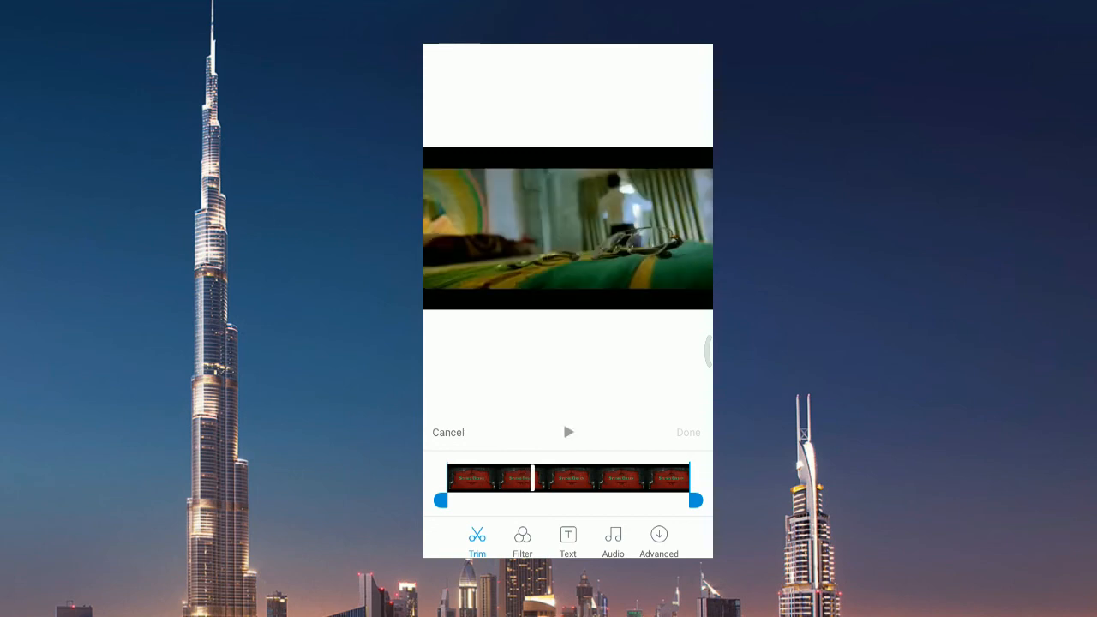